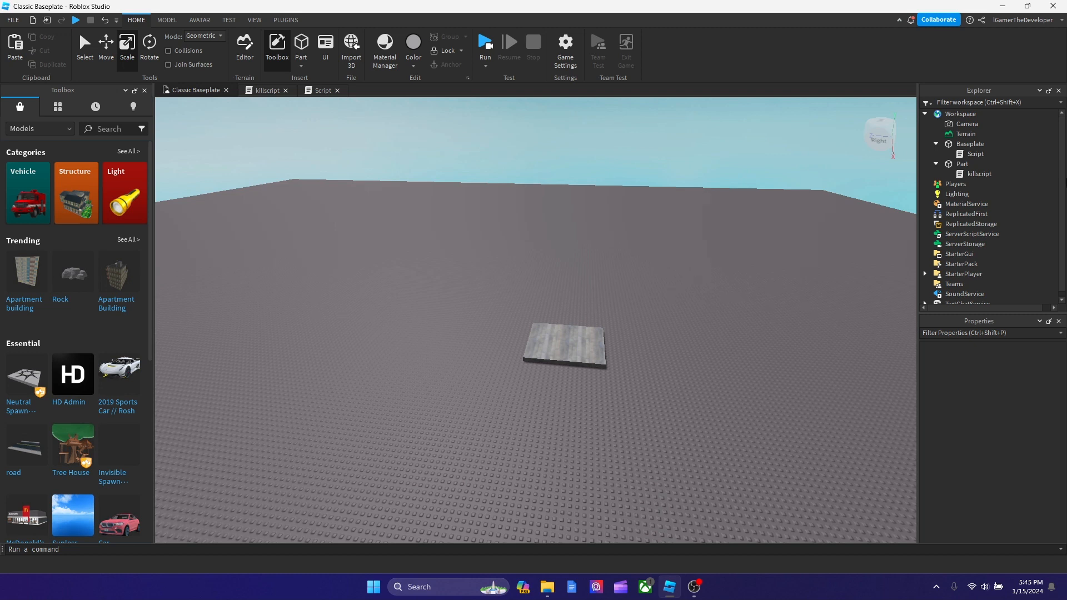
mouse_move(808, 196)
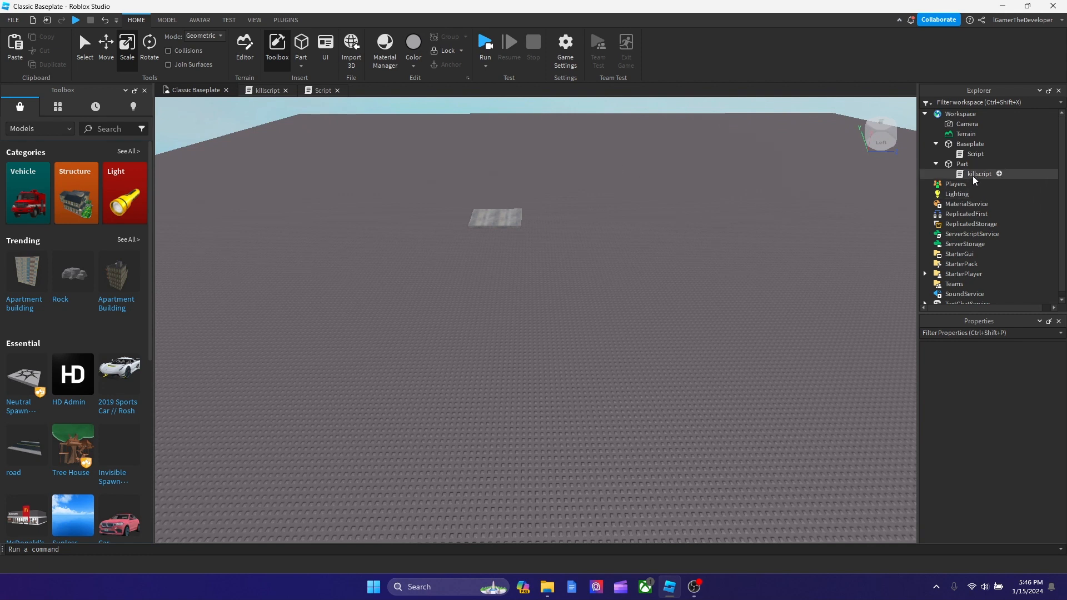
Step: Run a quick playtest of the place and stop it to return to editing
left_click(975, 154)
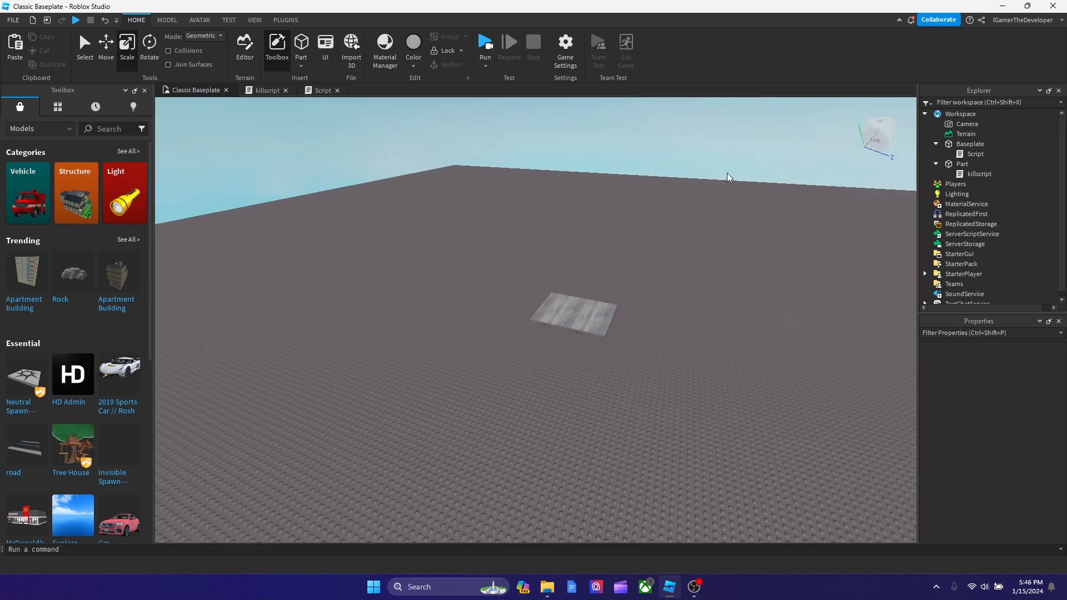
mouse_move(720, 353)
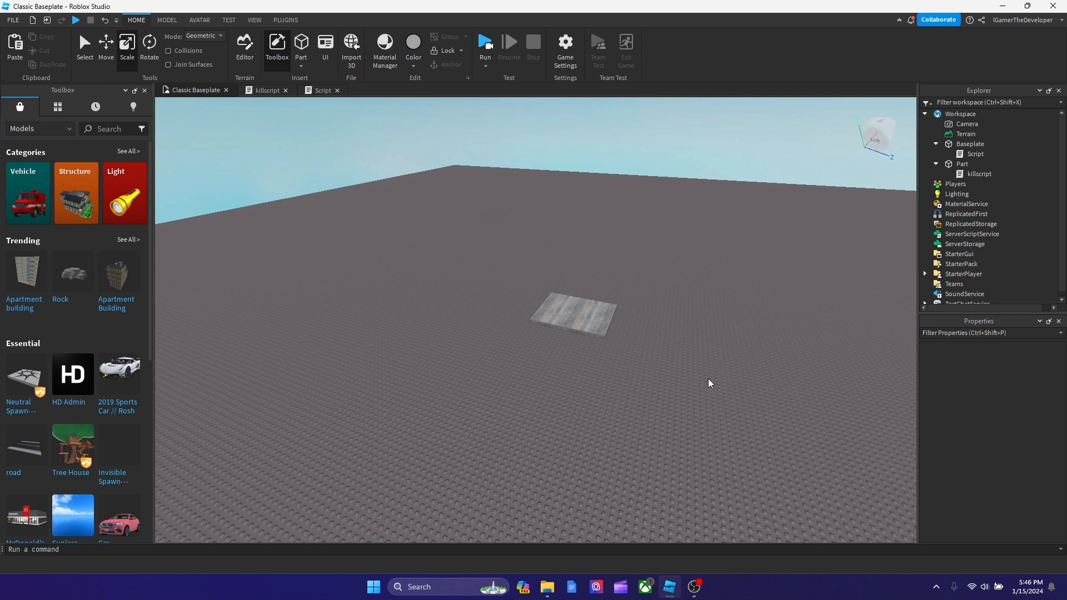
left_click(573, 317)
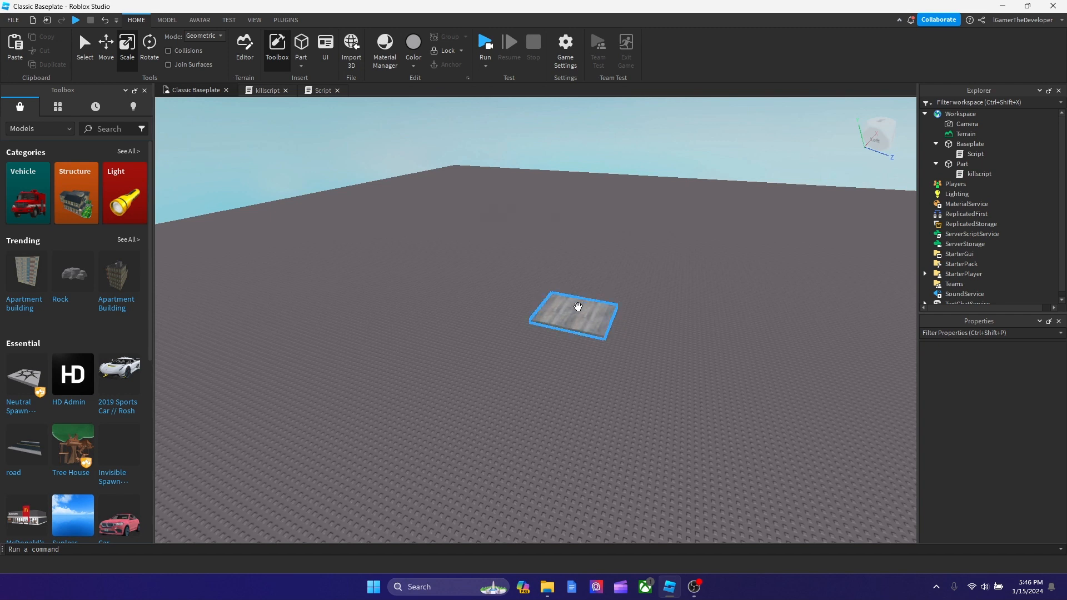
left_click(529, 252)
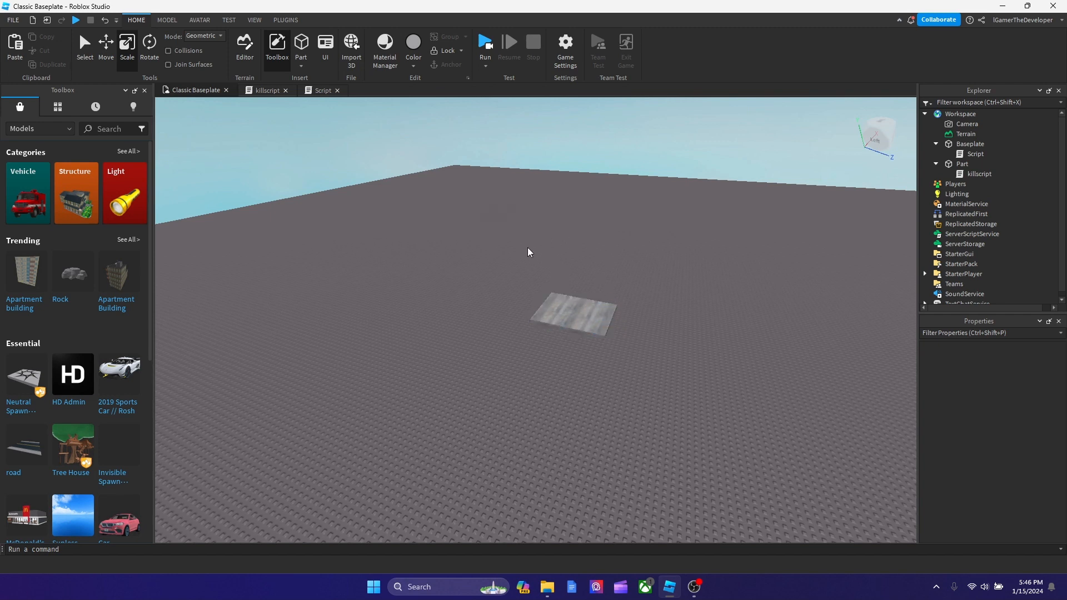
mouse_move(656, 390)
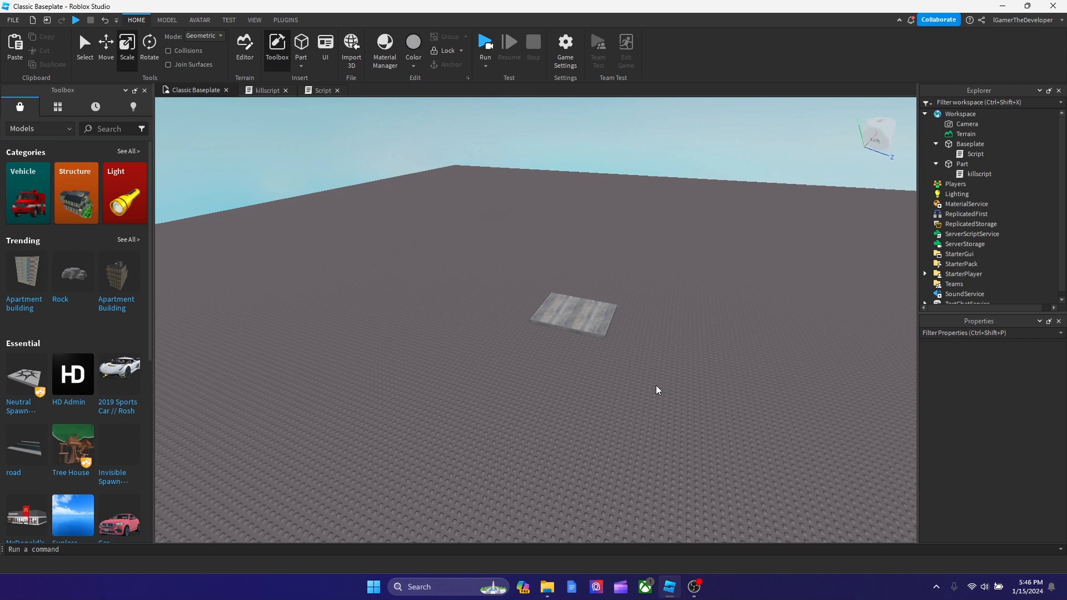
mouse_move(485, 44)
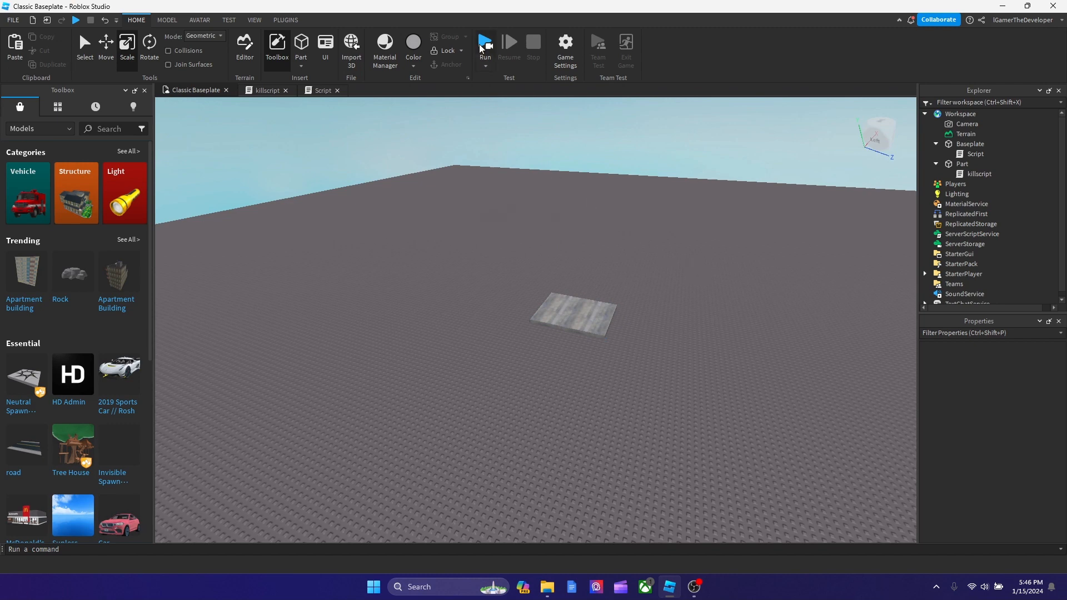
left_click(485, 42)
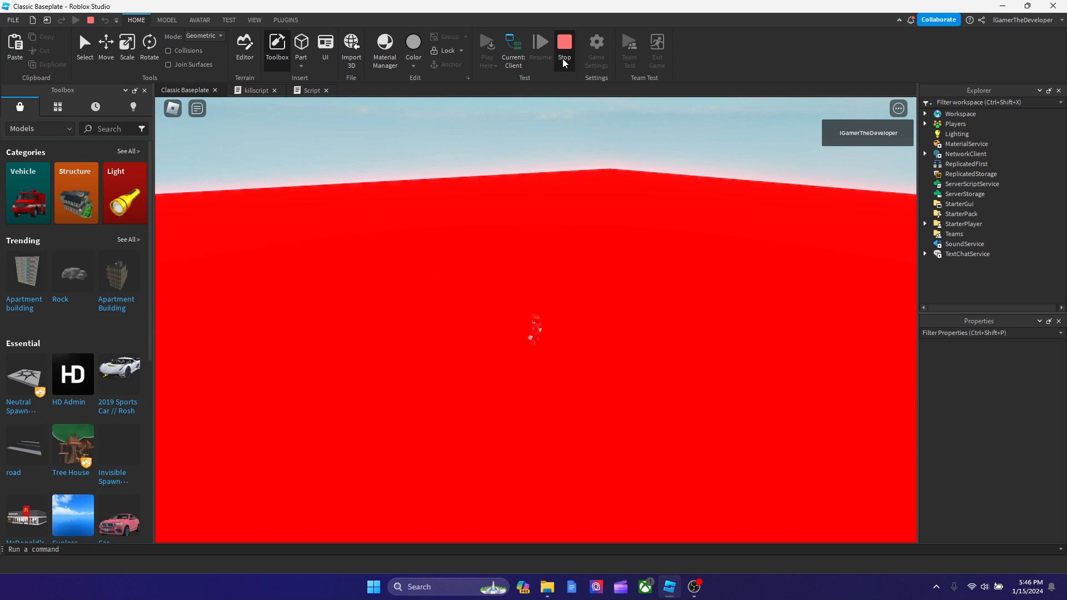
left_click(564, 43)
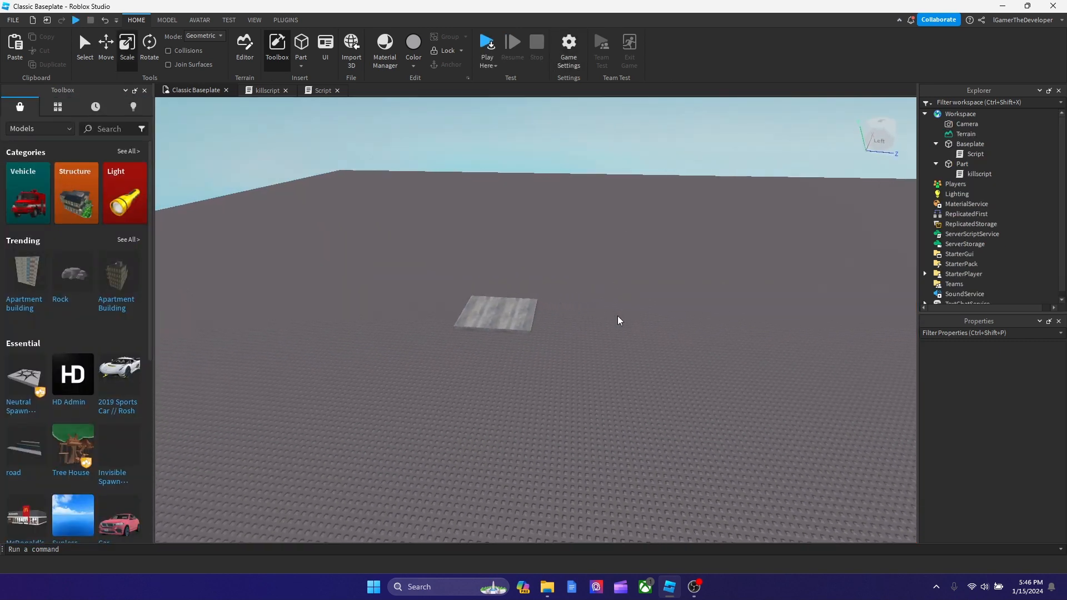
Step: Drag the wooden part's height handle up so the flat tile becomes a thicker block
left_click(495, 315)
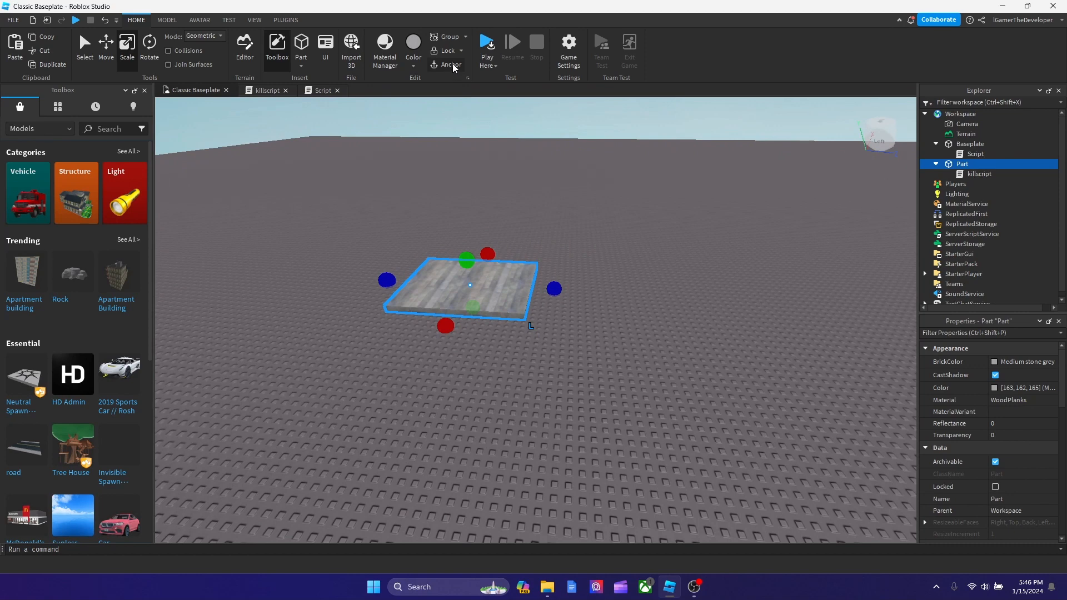
left_click_drag(466, 260, 468, 224)
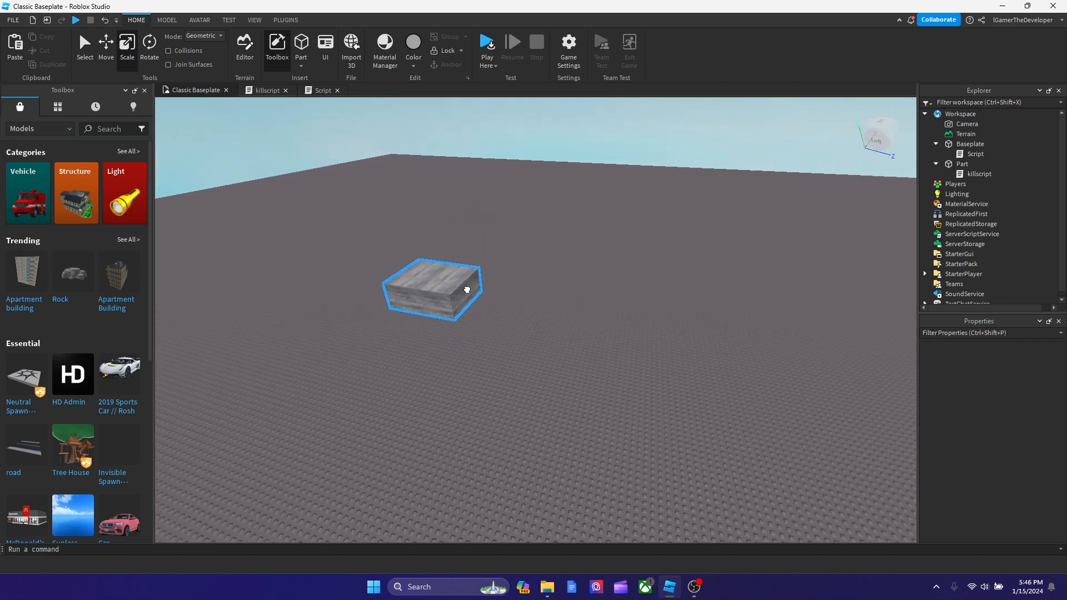
left_click(962, 165)
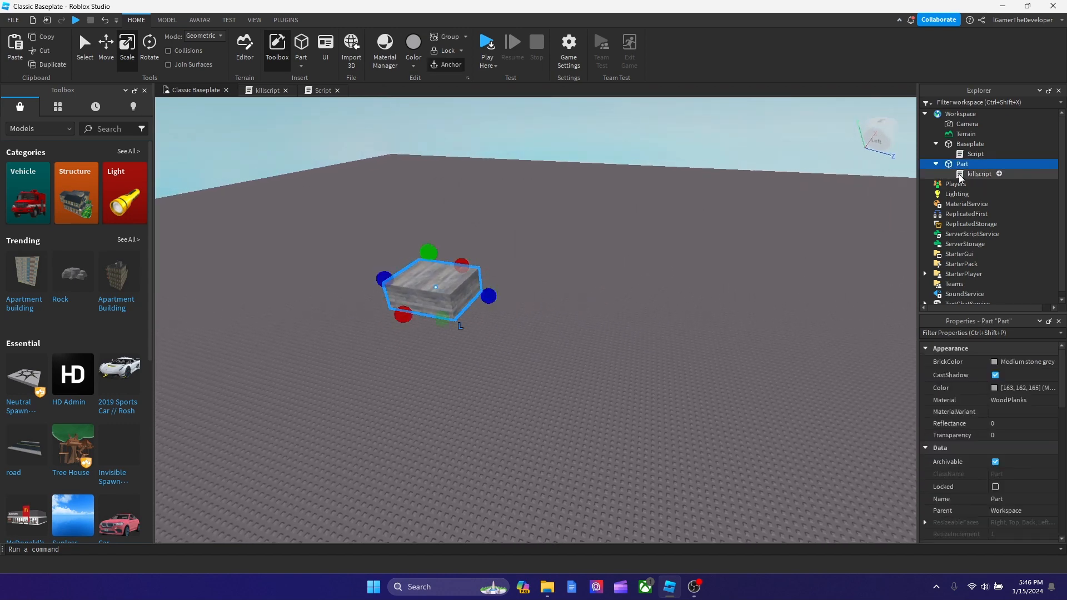
Step: Add workspace.Baseplate.Script.Enabled = true inside the killscript's Touched handler
double_click(978, 174)
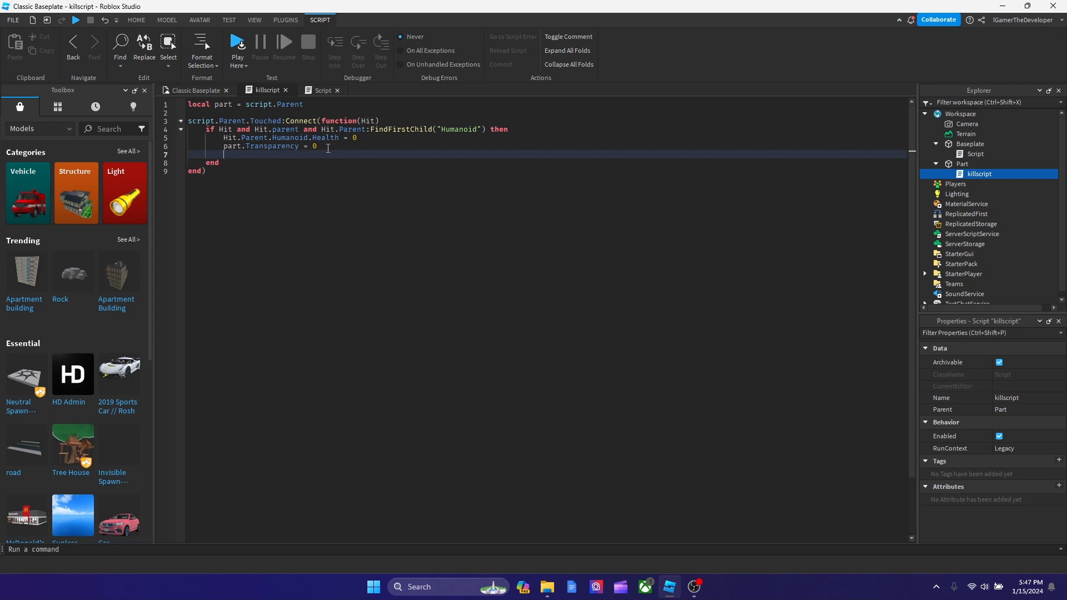
mouse_move(442, 134)
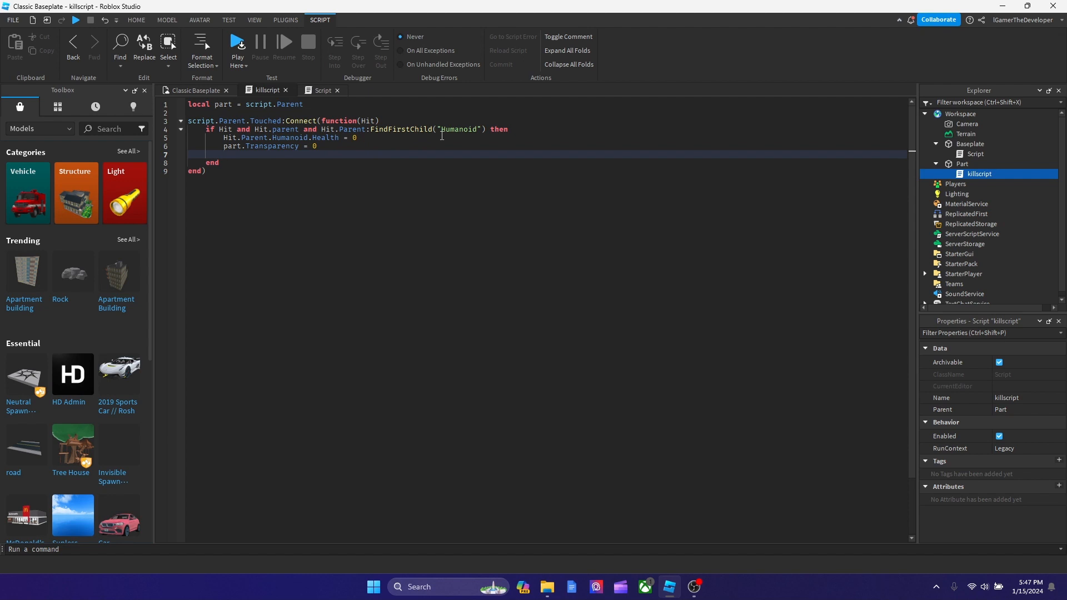
type("workspace.Baseplate")
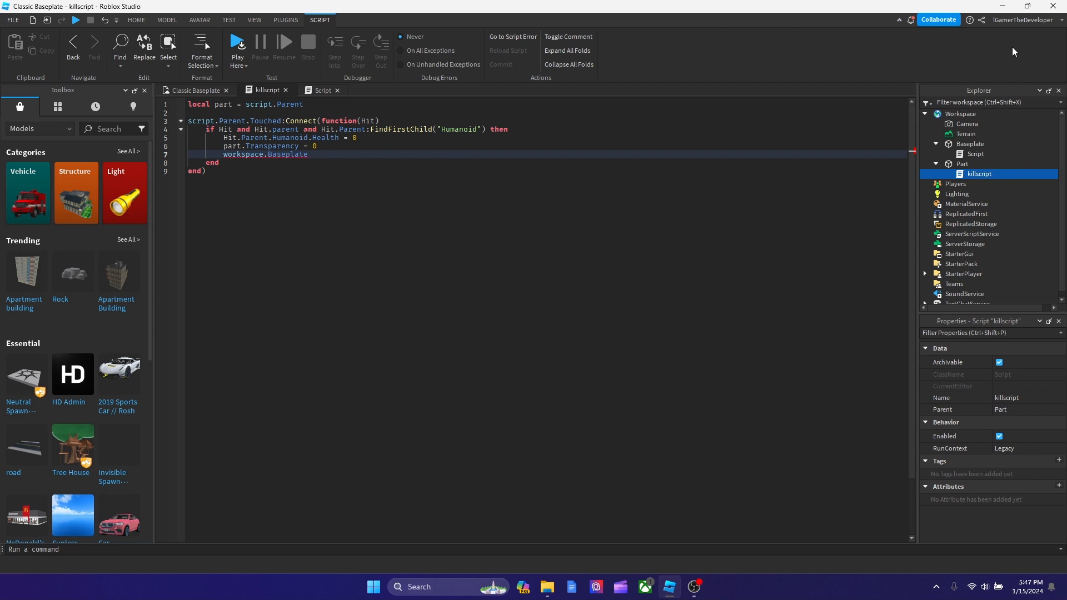
type(".E")
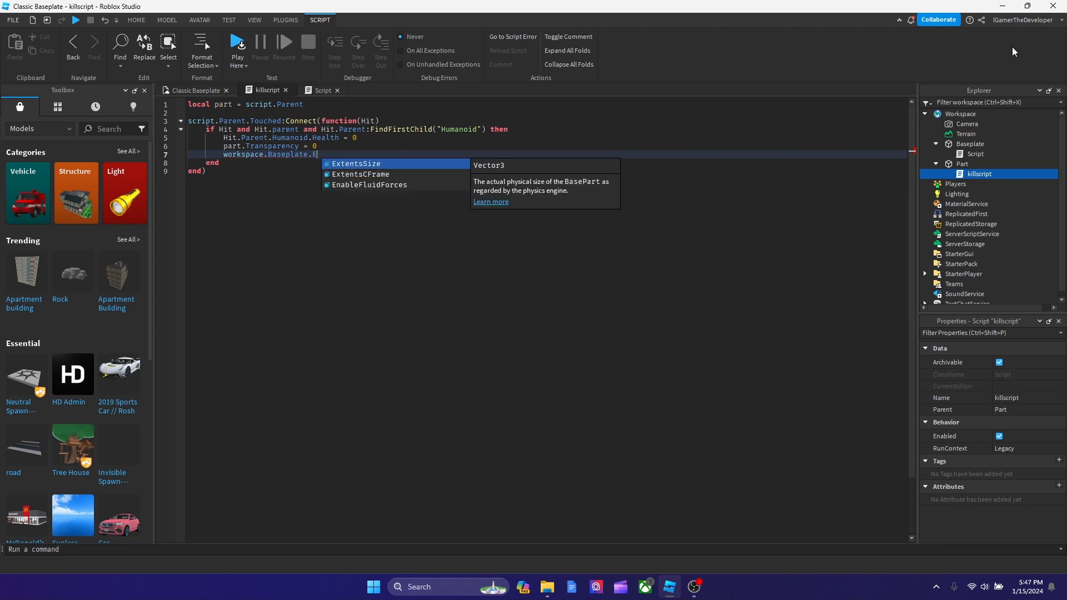
type("na")
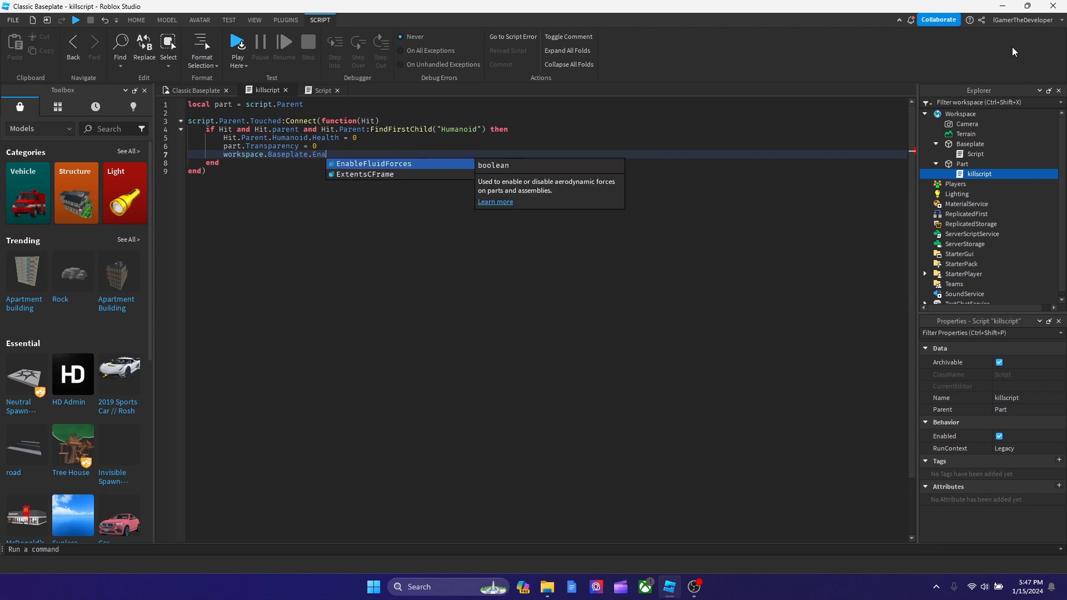
type("Script")
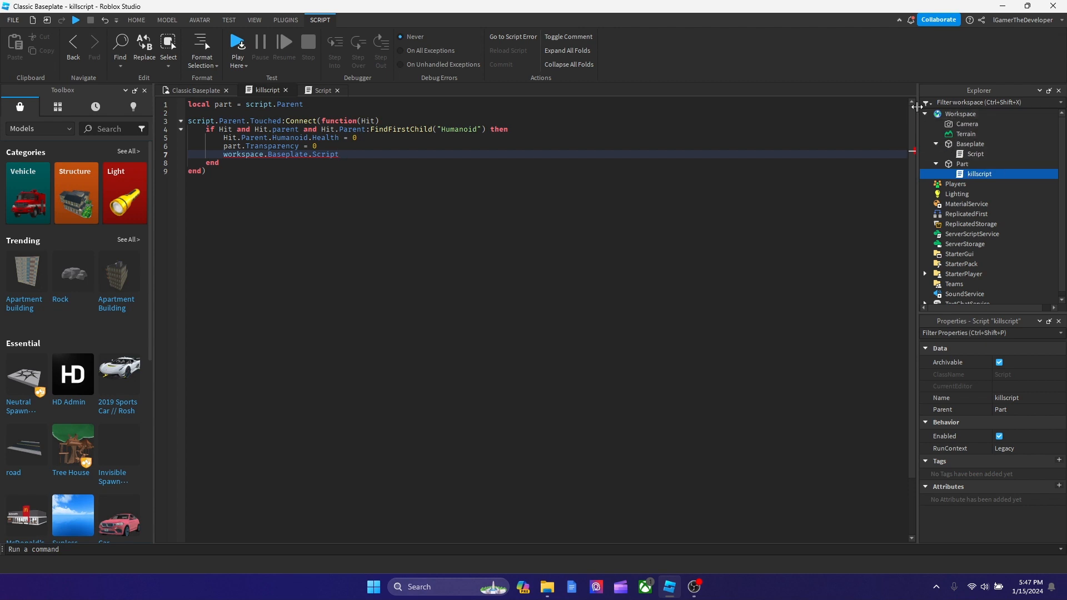
type(".Enabled =")
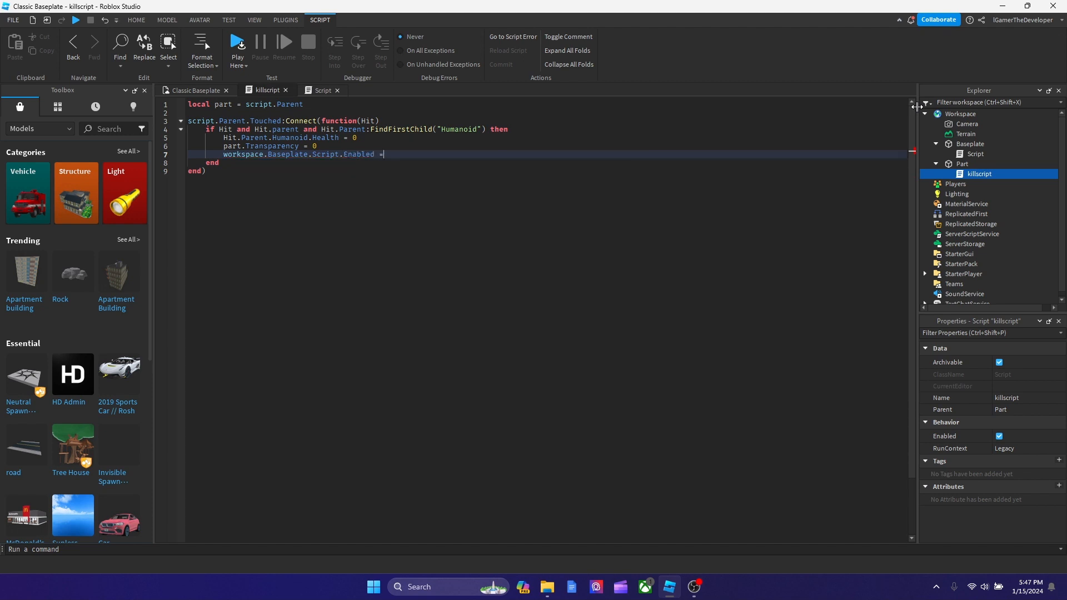
type("t")
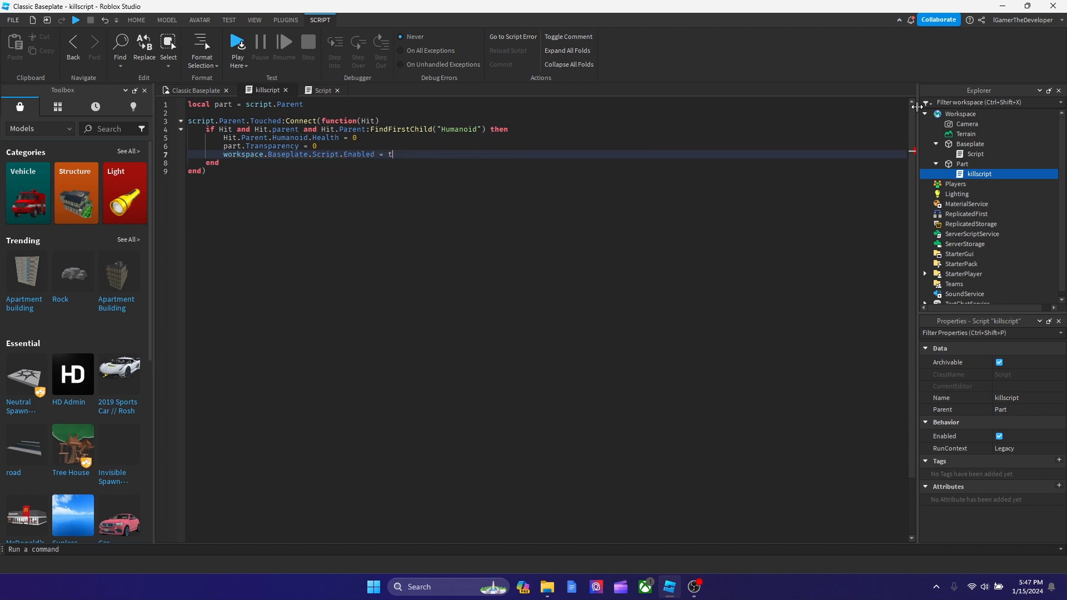
type("rue")
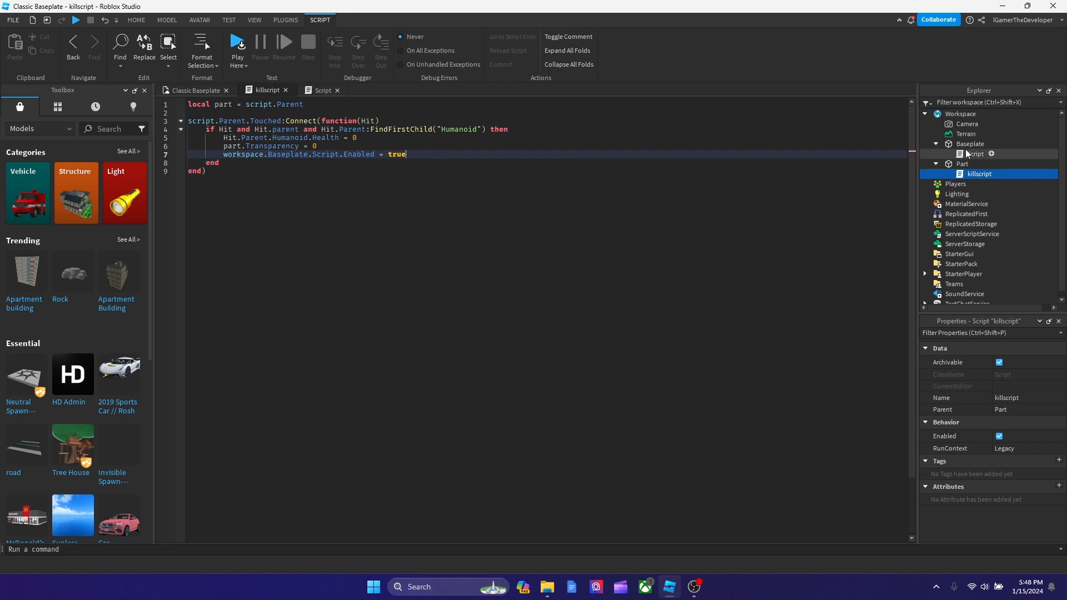
left_click(975, 154)
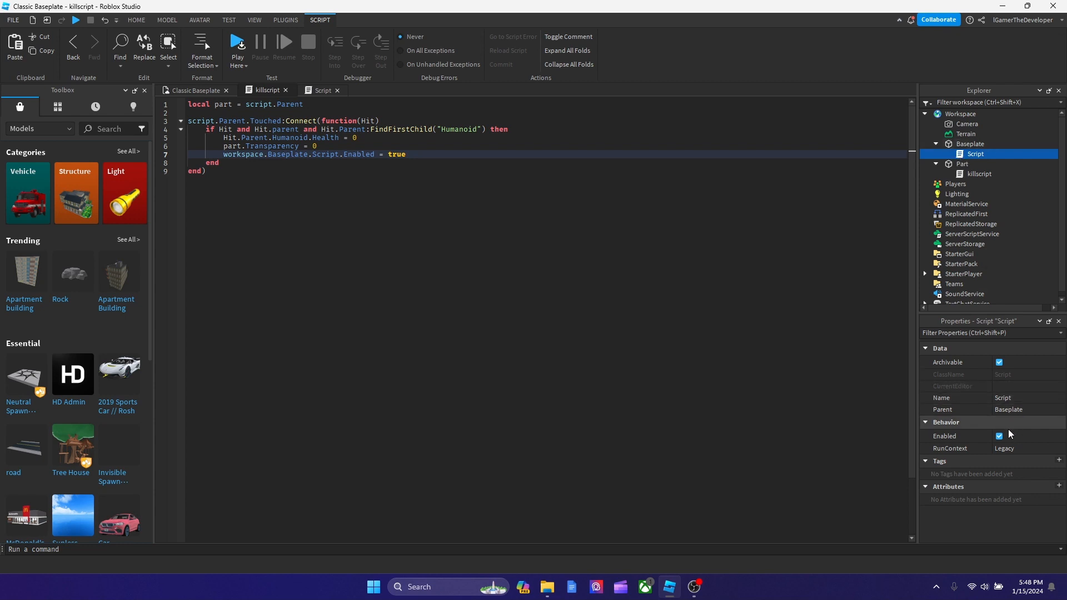
Step: Uncheck Enabled on the Baseplate's script, return to the 3D view and start a playtest
left_click(999, 436)
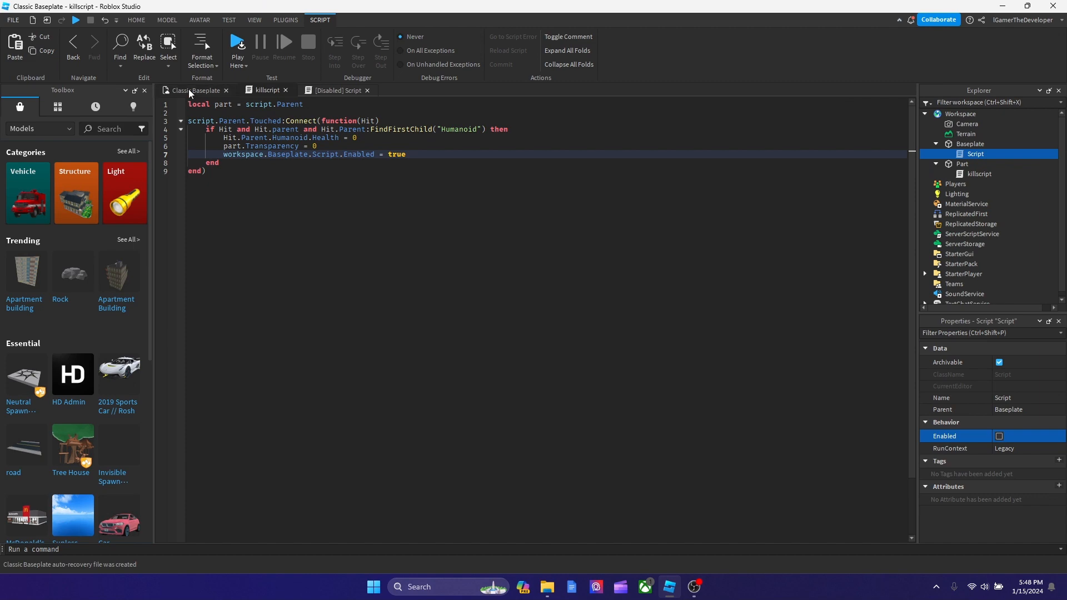
left_click(136, 20)
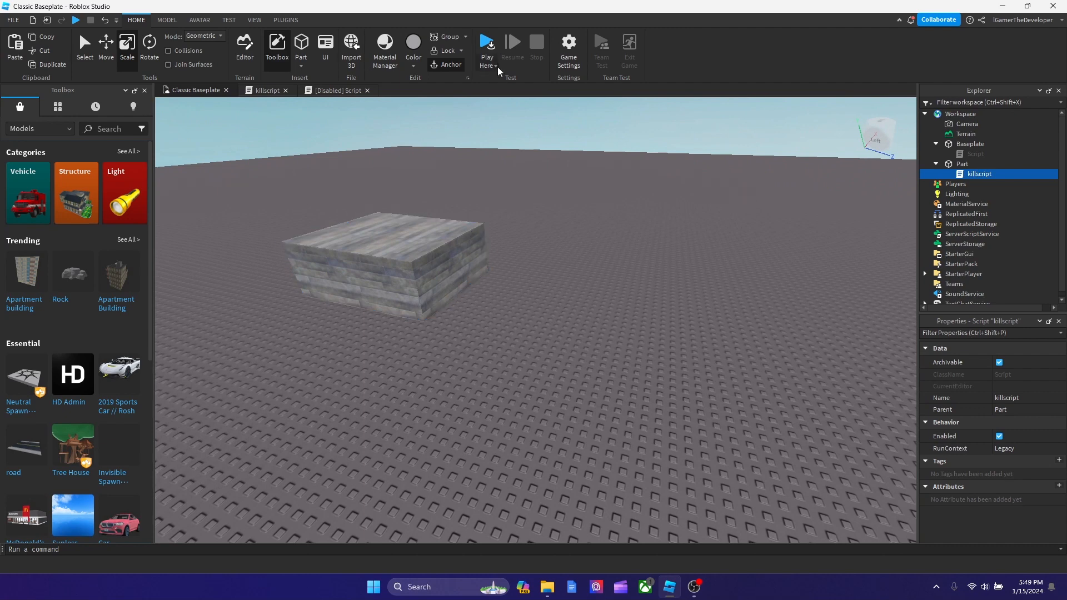
left_click(487, 45)
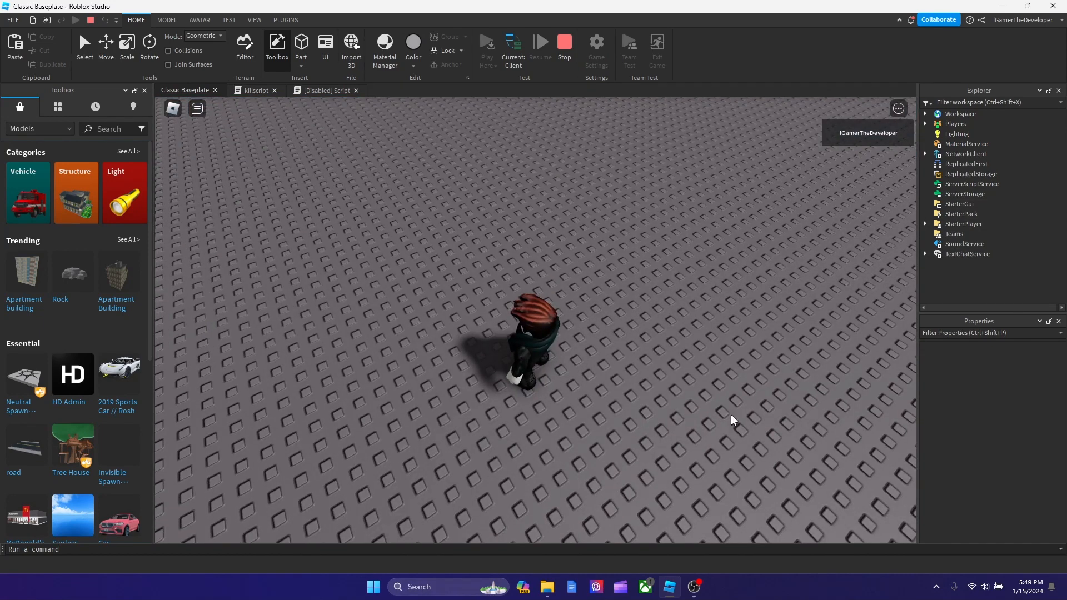
mouse_move(644, 335)
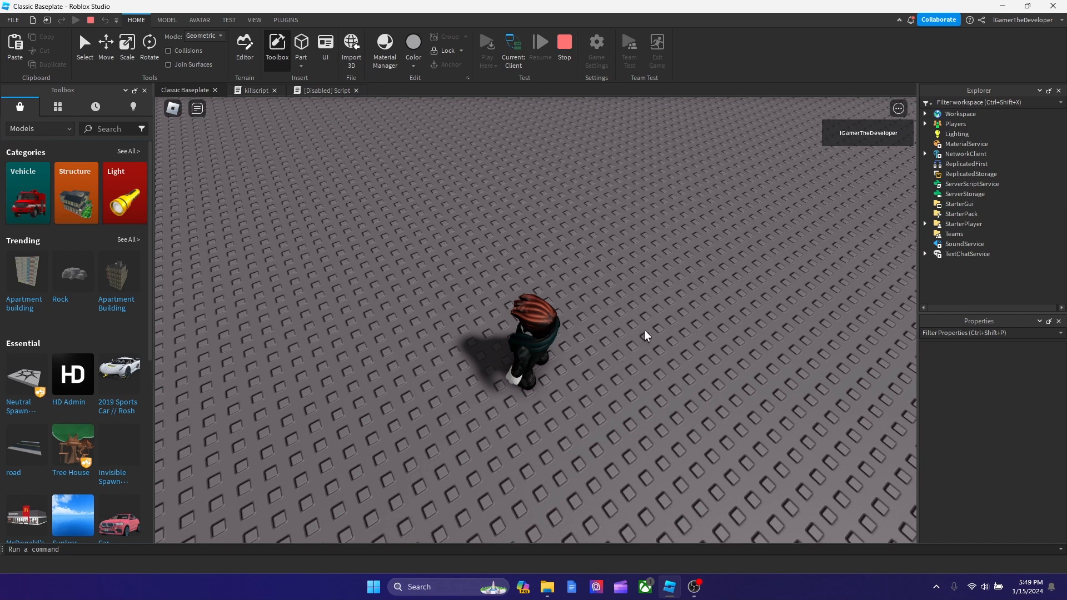
Step: Inspect the Baseplate during playtest, confirm its script stays disabled, then relaunch Play
left_click(926, 113)
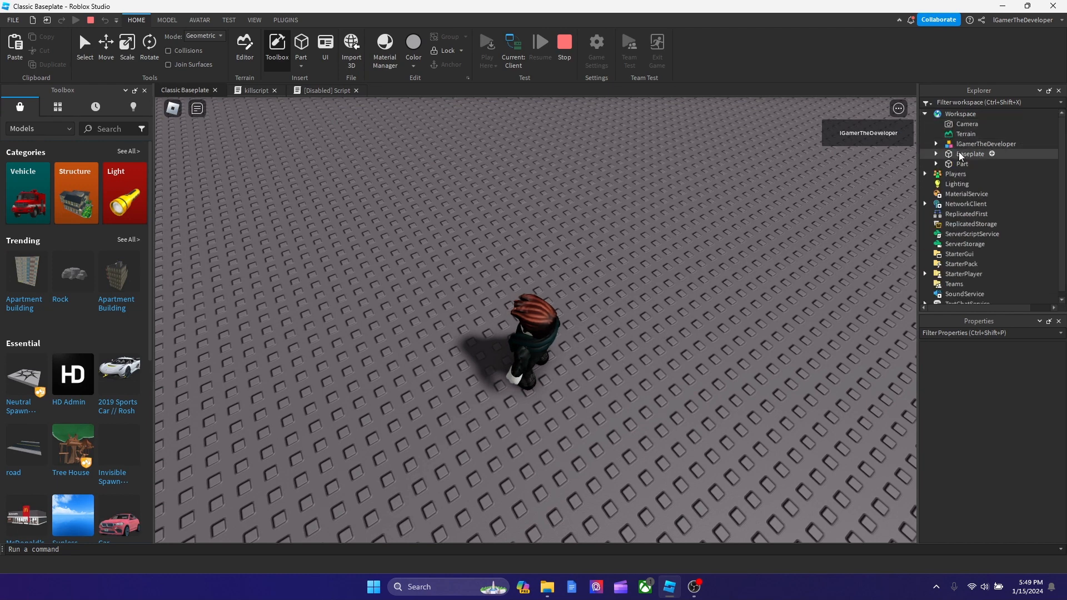
left_click(969, 153)
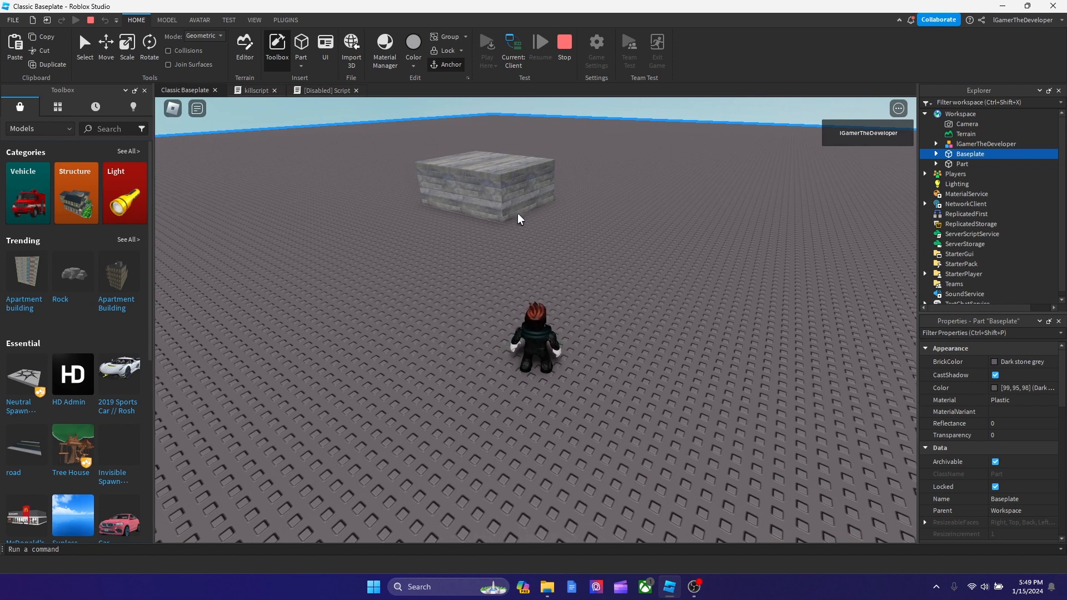
mouse_move(512, 182)
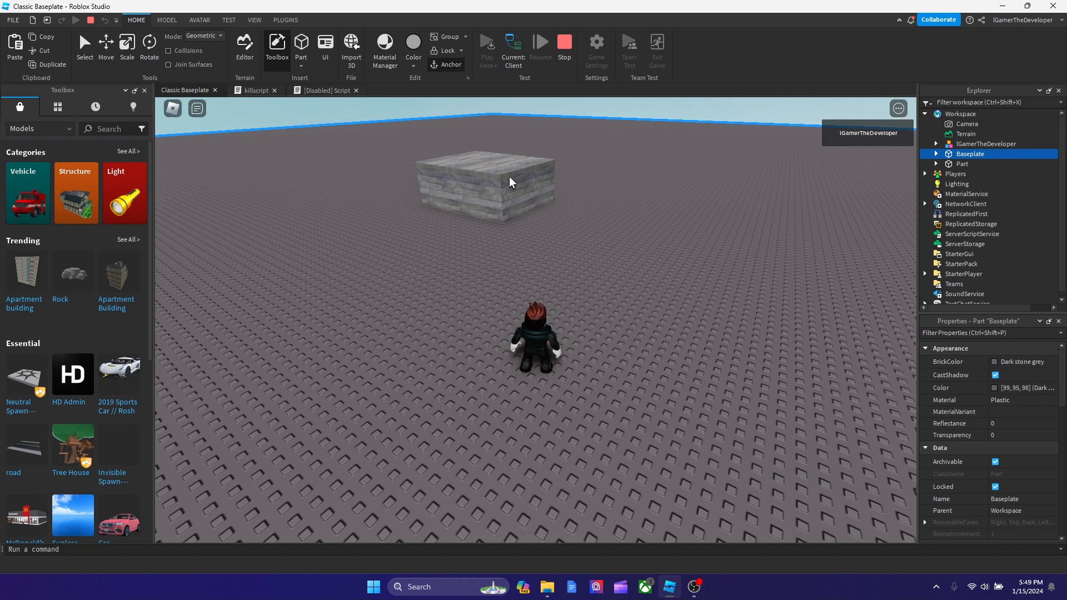
mouse_move(624, 286)
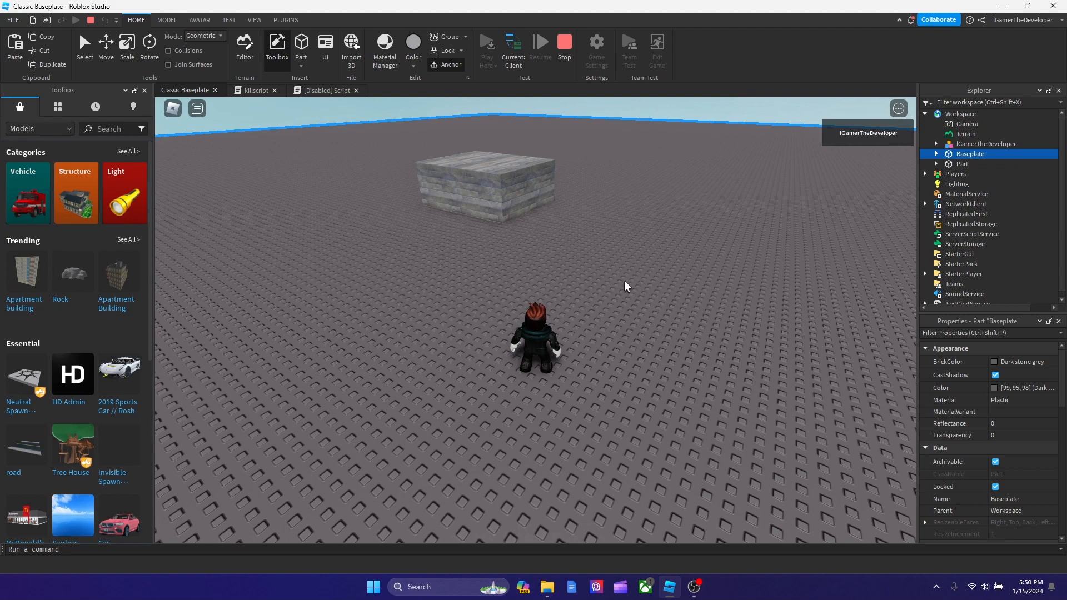
mouse_move(570, 341)
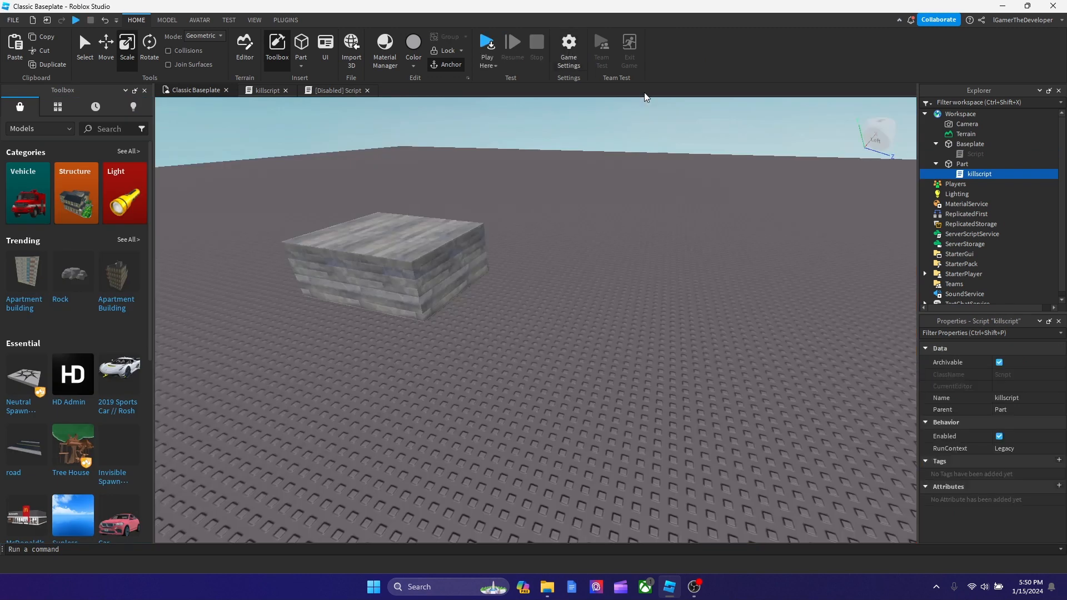
left_click(974, 153)
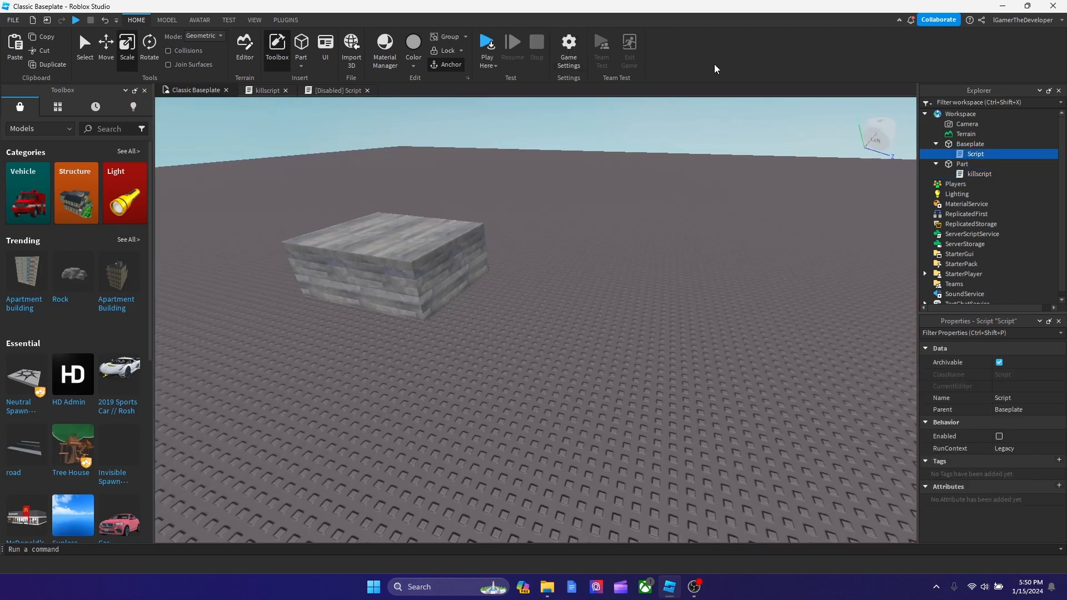
left_click(487, 43)
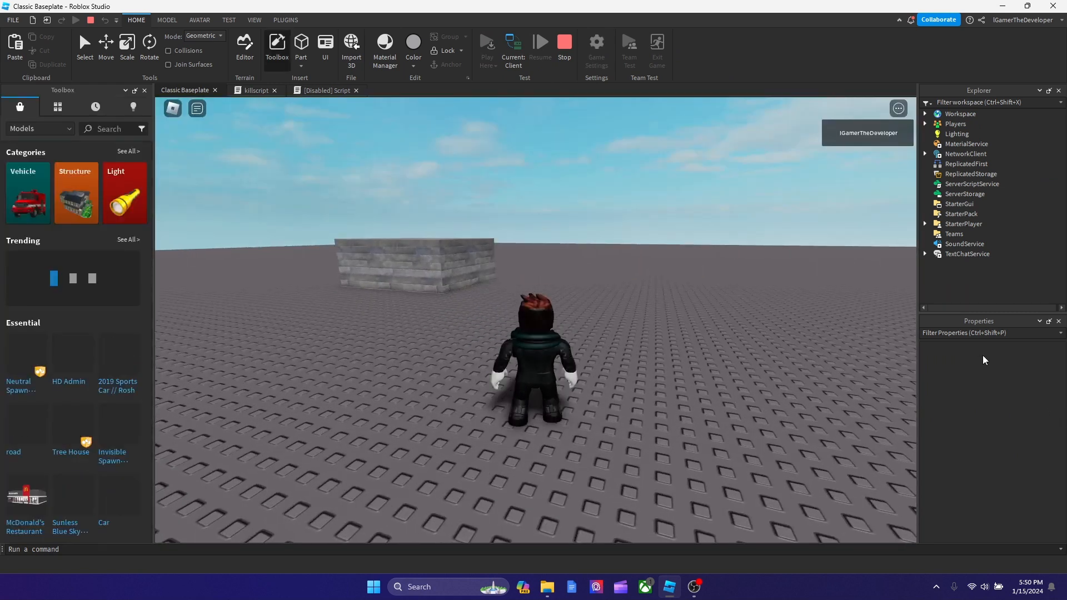
Step: Watch the Baseplate's script become enabled after the character touches the wooden block
left_click(926, 113)
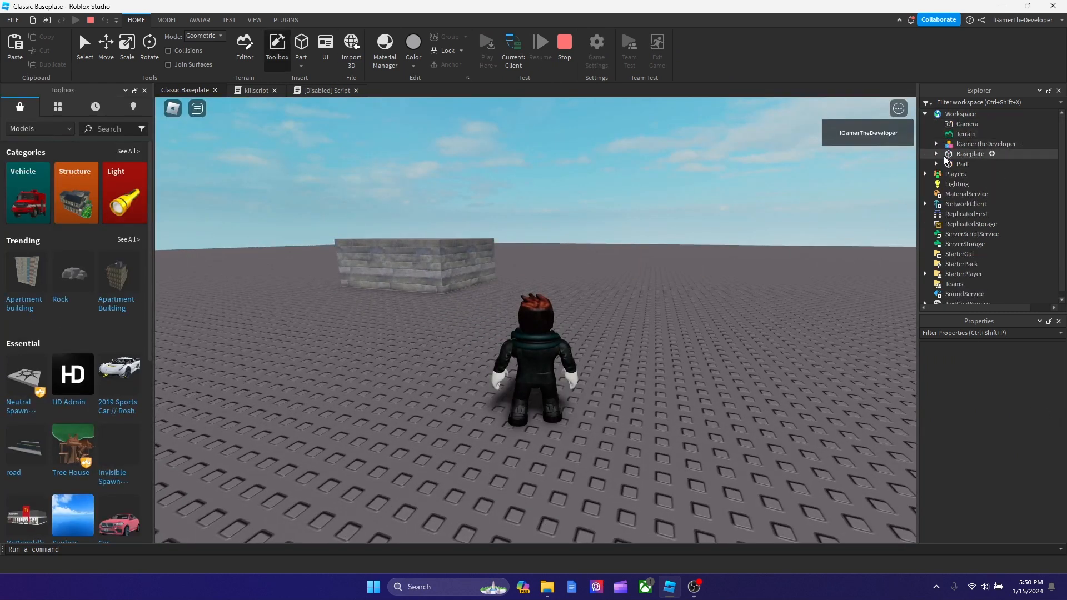
left_click(975, 163)
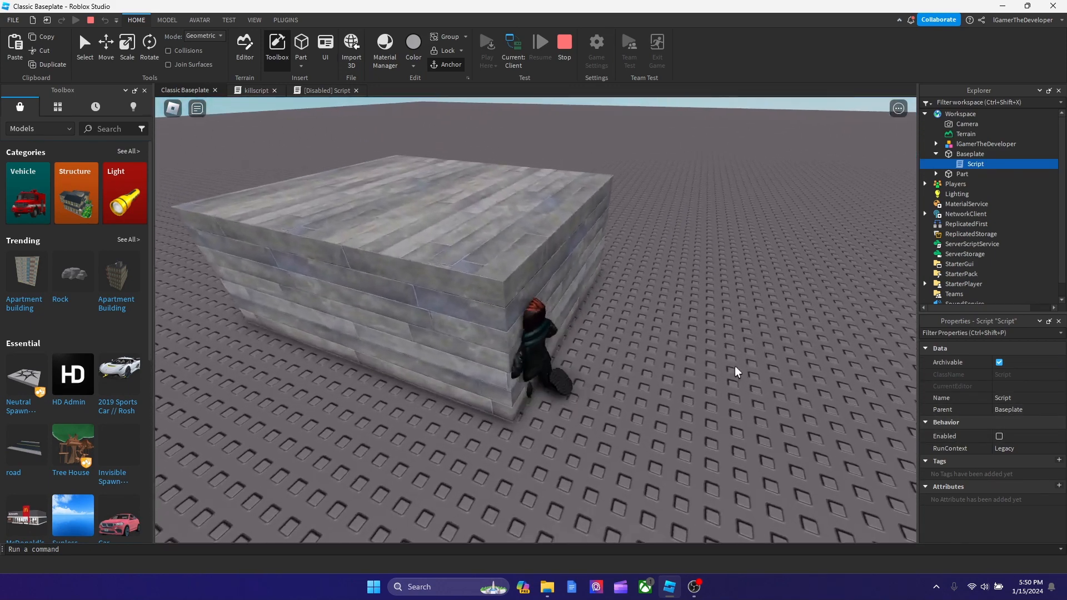
left_click(998, 436)
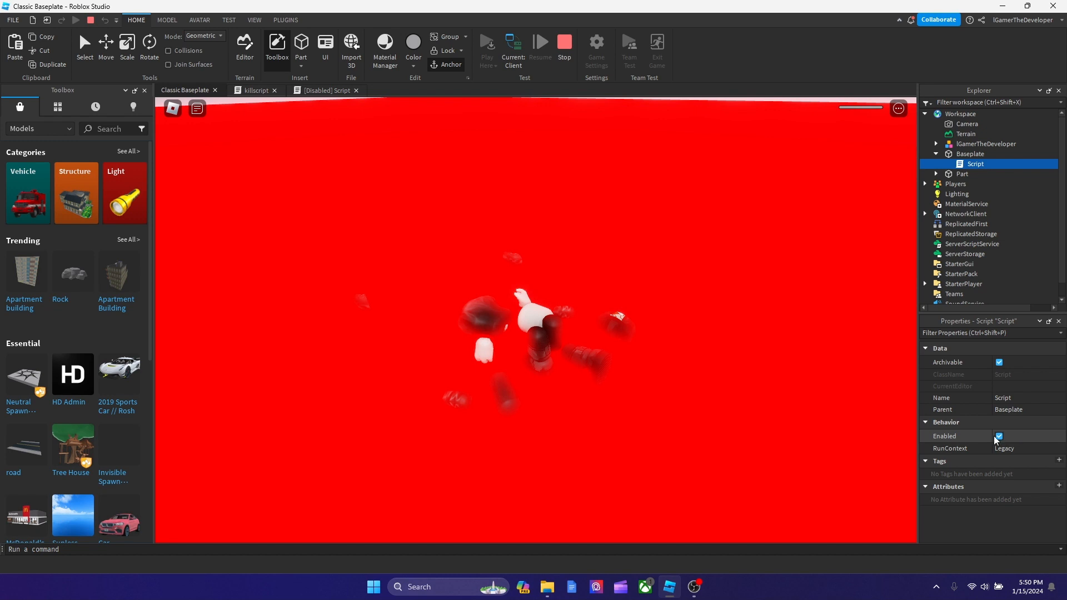